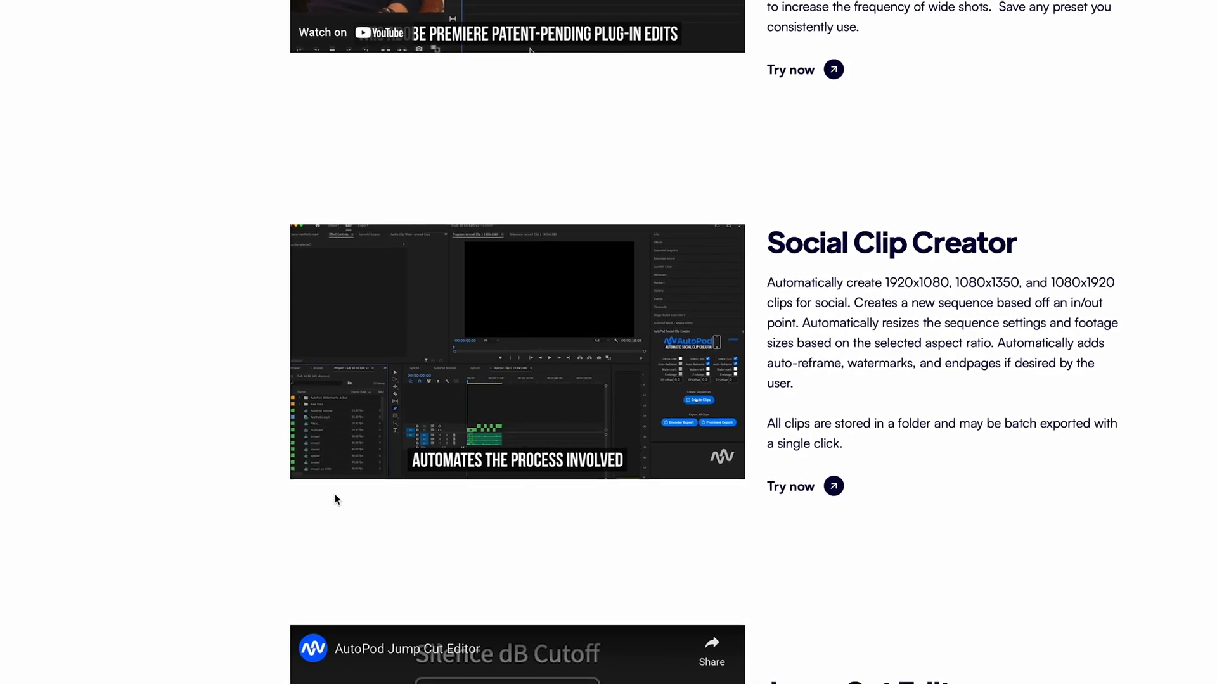
- Scroll to the Social Clip Creator section and play its embedded demo video
scroll("down", 3)
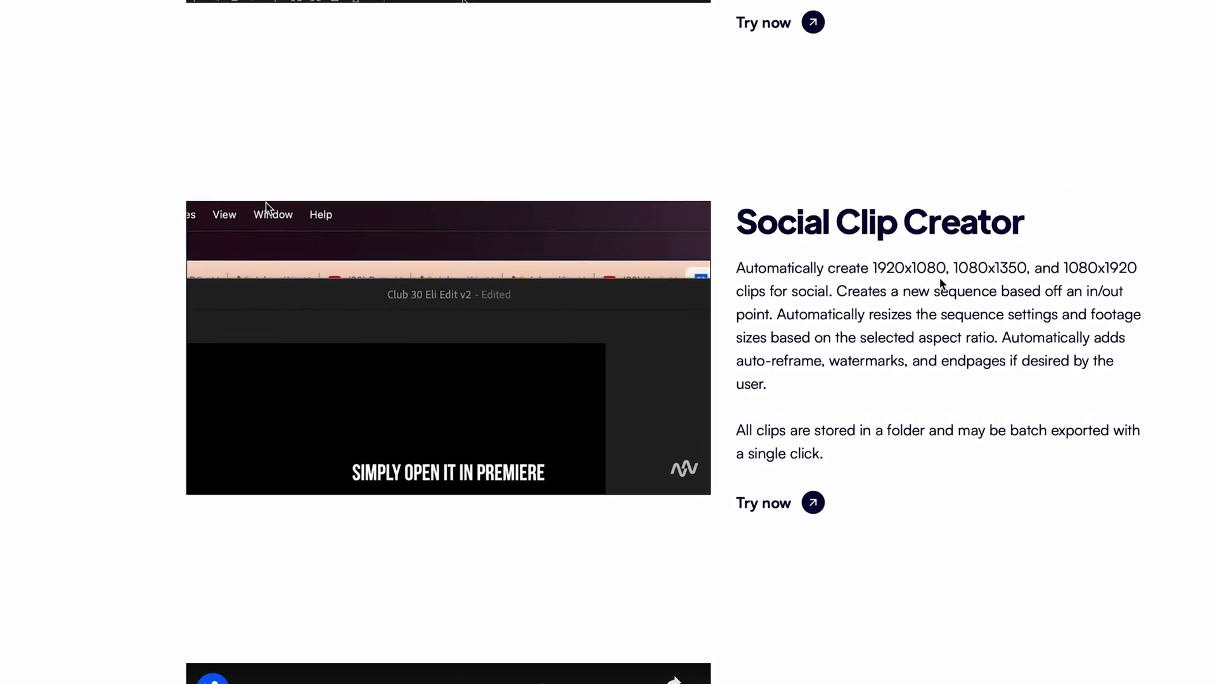
left_click(220, 203)
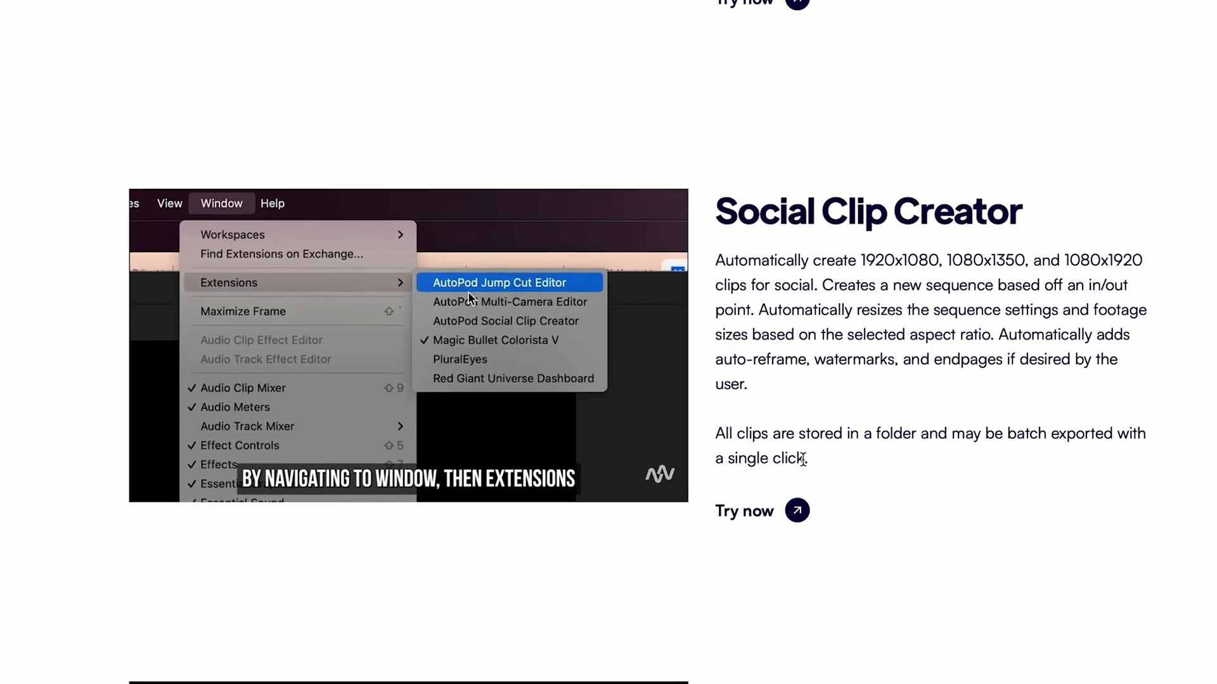
left_click(499, 281)
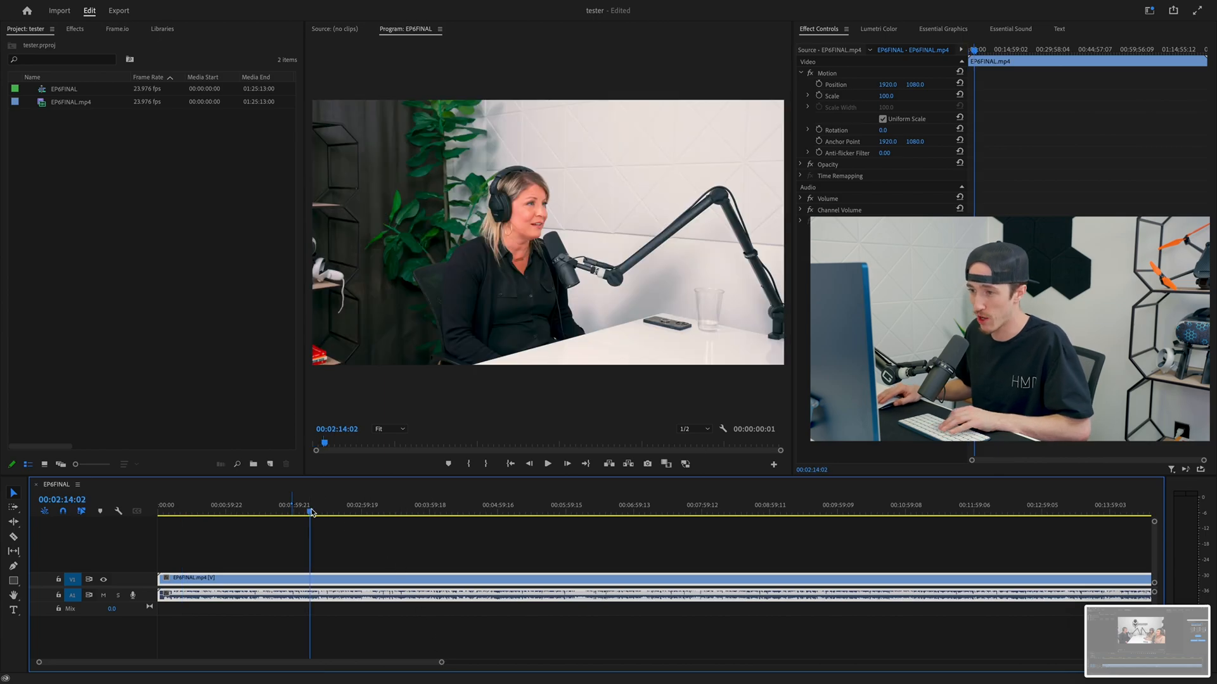
- Scrub into the EP6FINAL episode and mark in/out points around a roughly 58-second portion
left_click_drag(310, 512, 325, 512)
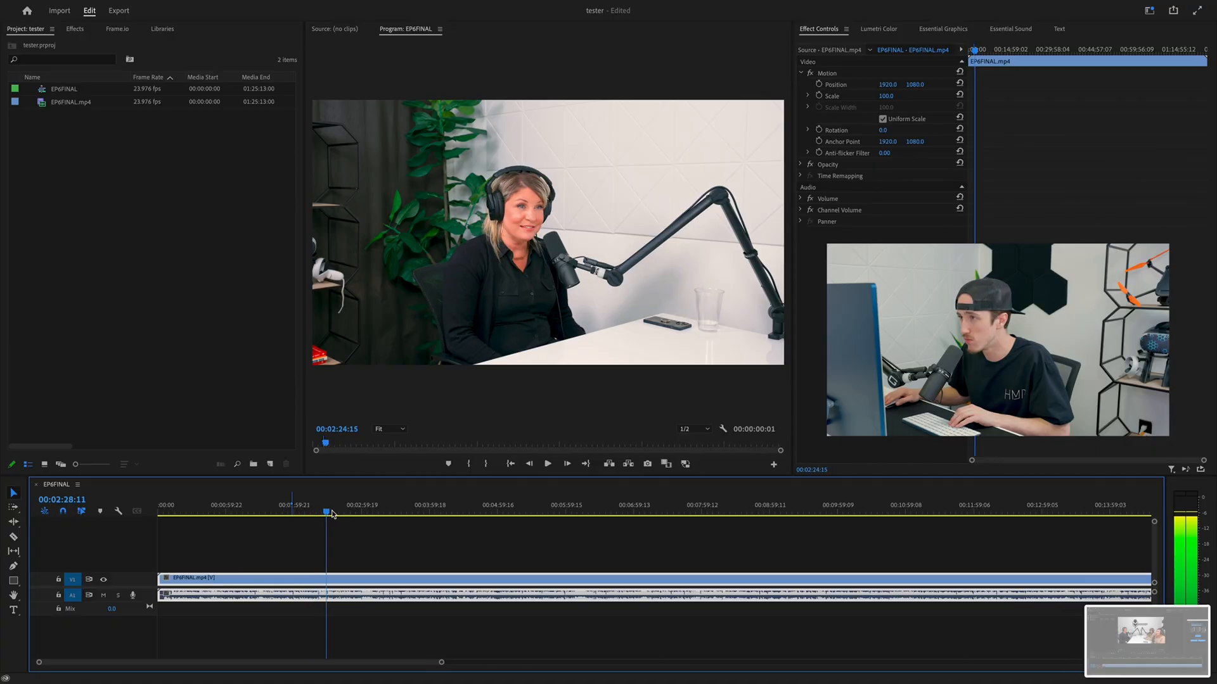
left_click(547, 463)
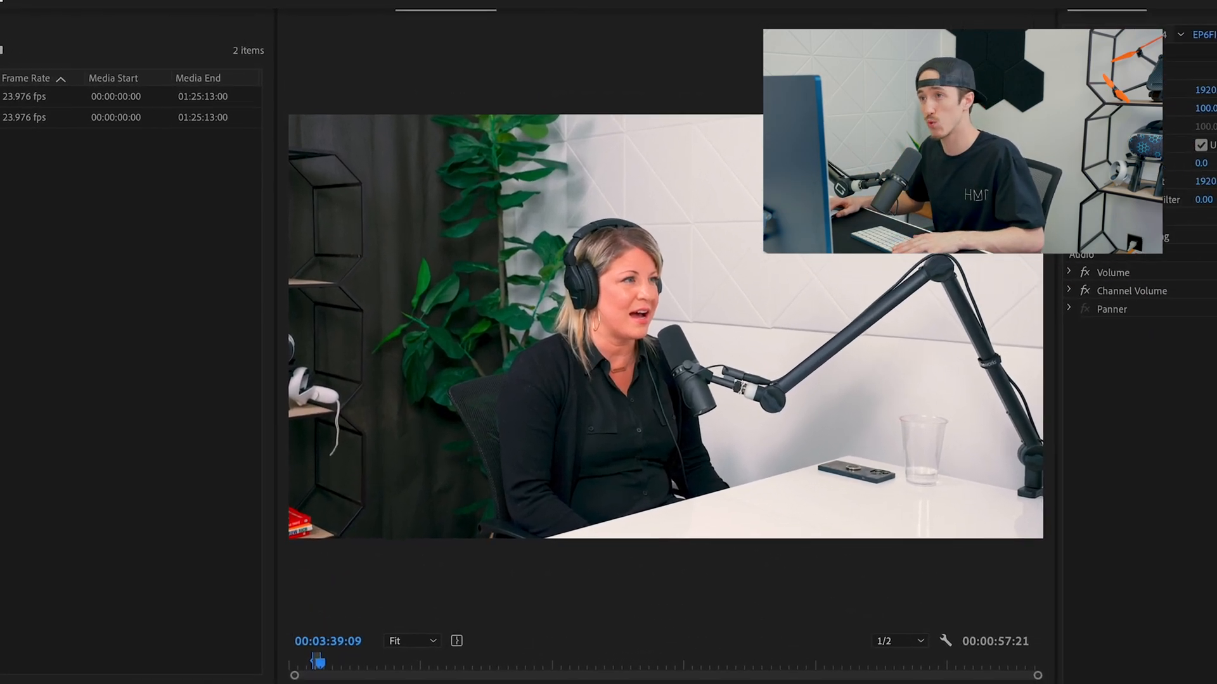
- Launch AutoPod Social Clip Creator from Window > Extensions
left_click(420, 9)
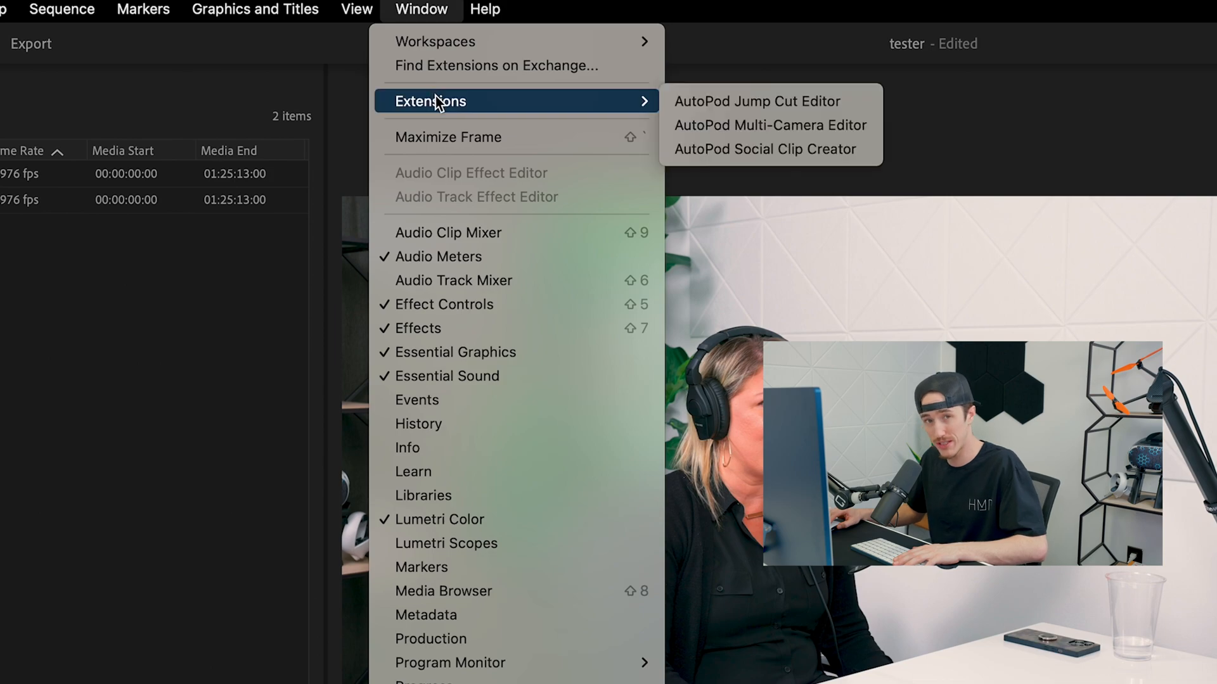
mouse_move(769, 150)
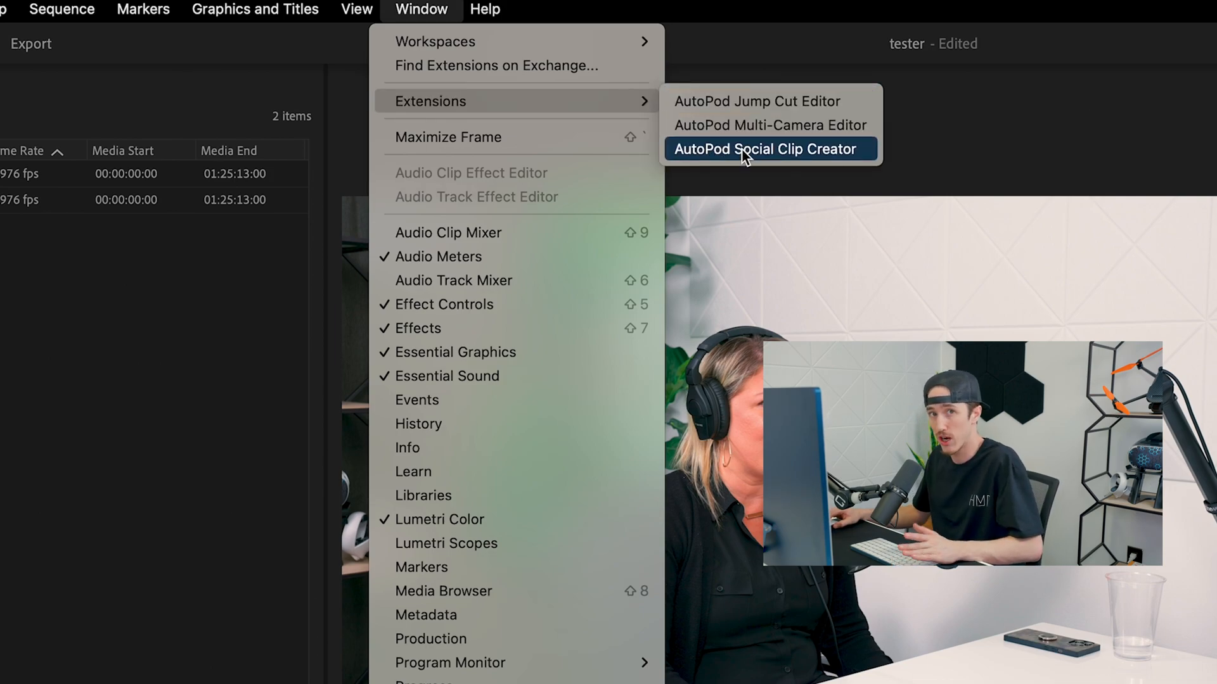
left_click(768, 149)
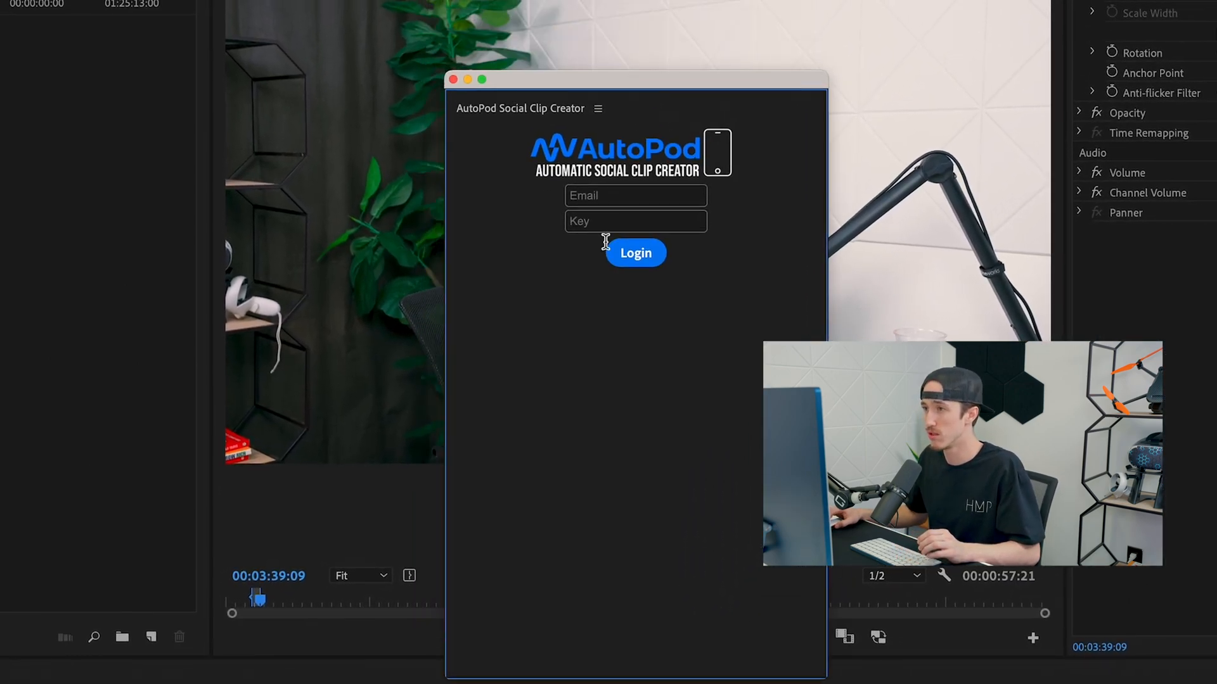
- Sign in to the AutoPod panel with 1080x1920 and Auto-Reframe enabled and EP Offset 30
left_click(635, 252)
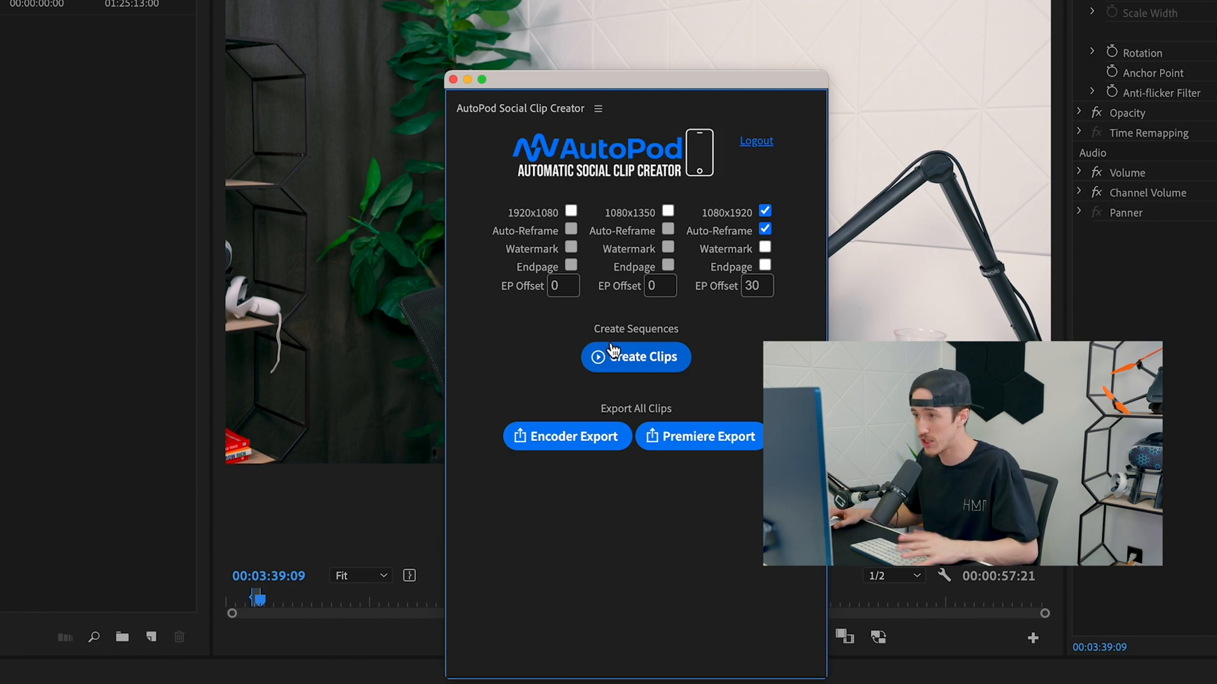
mouse_move(600, 266)
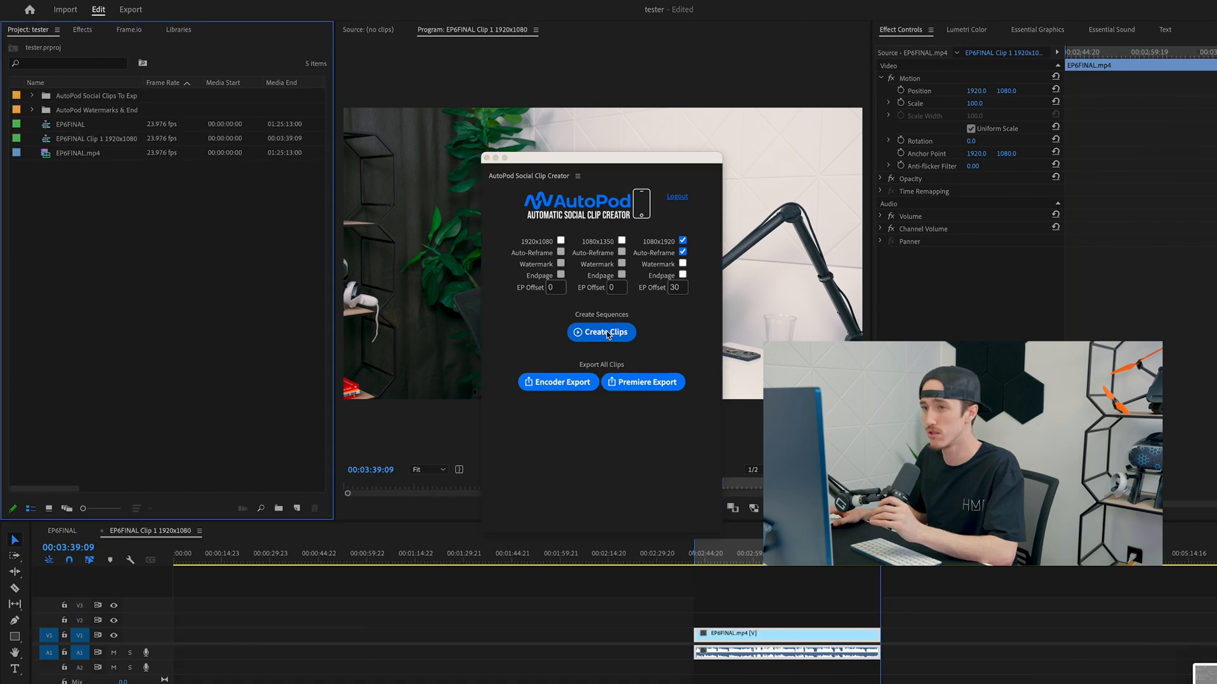
- Create the auto-reframed EP6FINAL Clip 1 1080x1920 sequence, then switch back to the AutoPod website
left_click(601, 332)
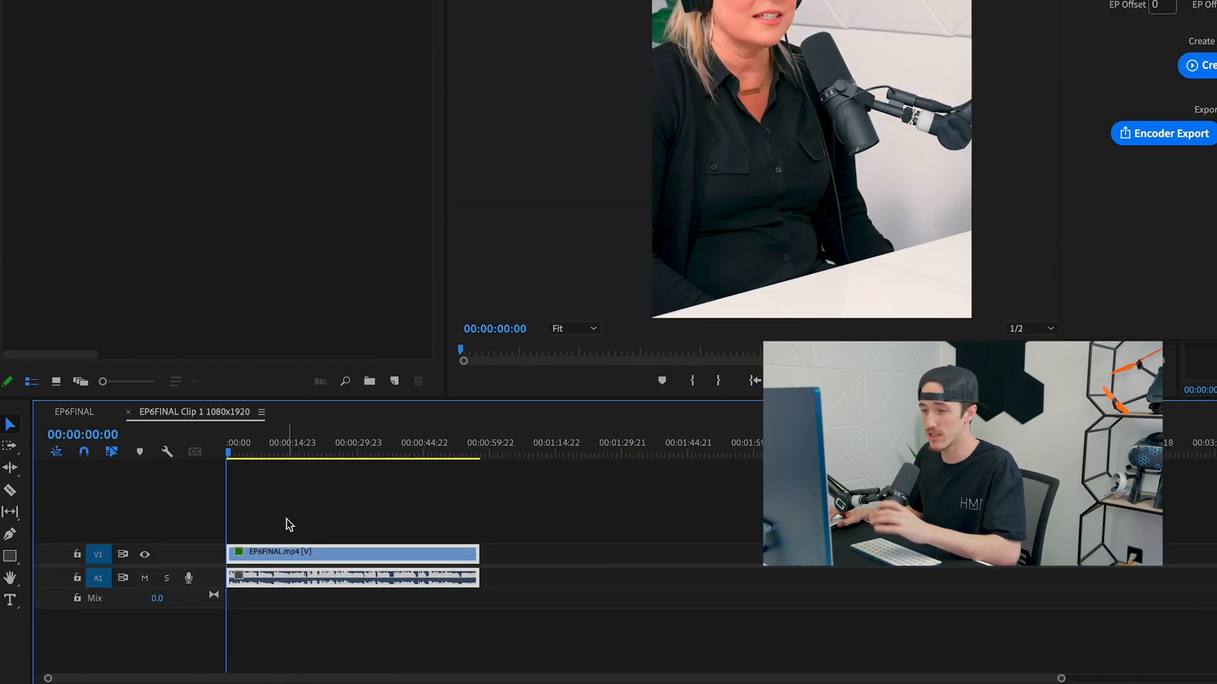
left_click(277, 455)
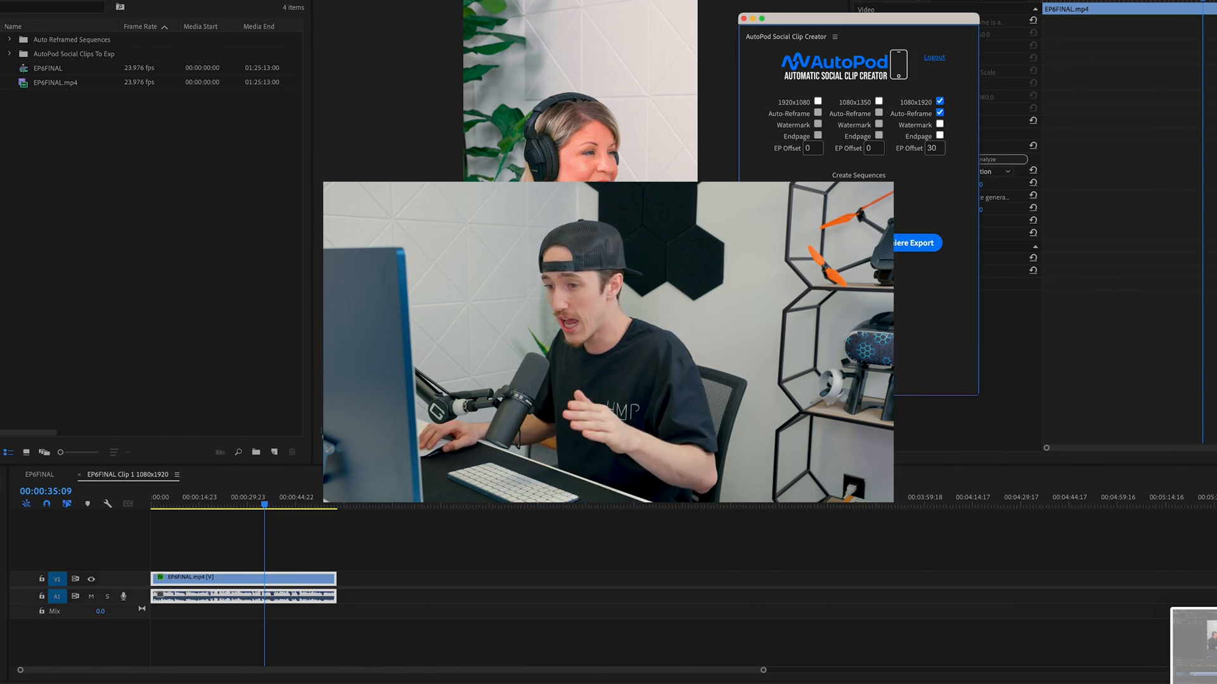
mouse_move(383, 666)
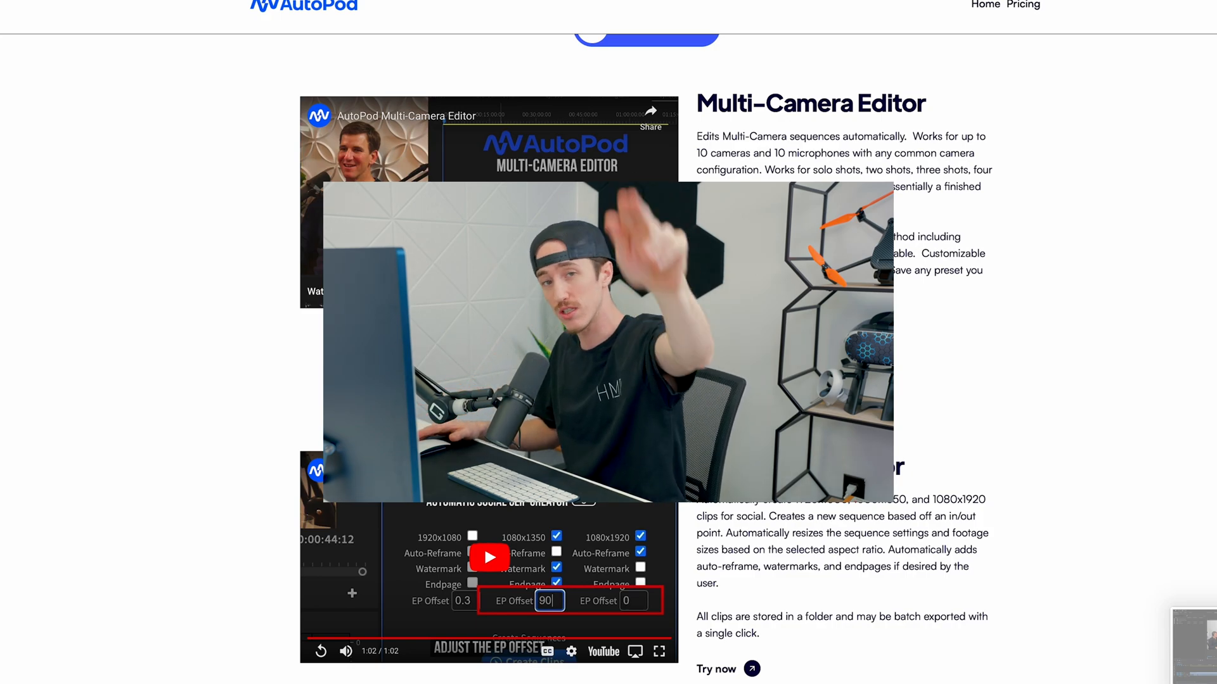
left_click(639, 416)
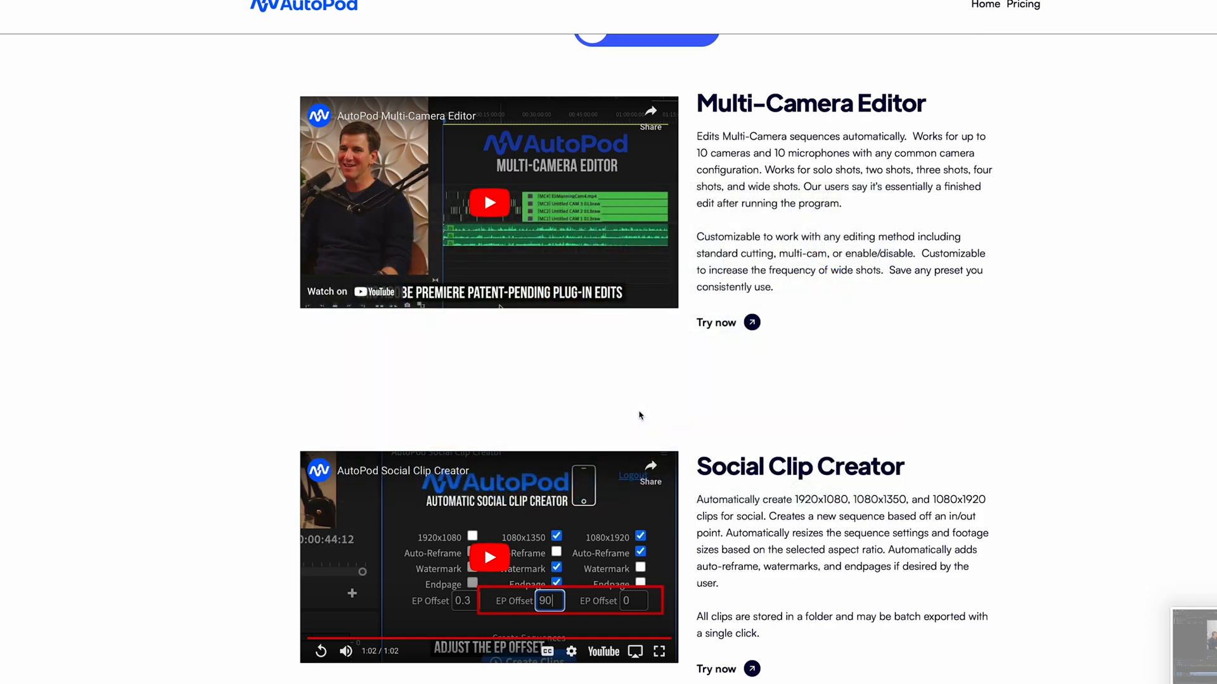